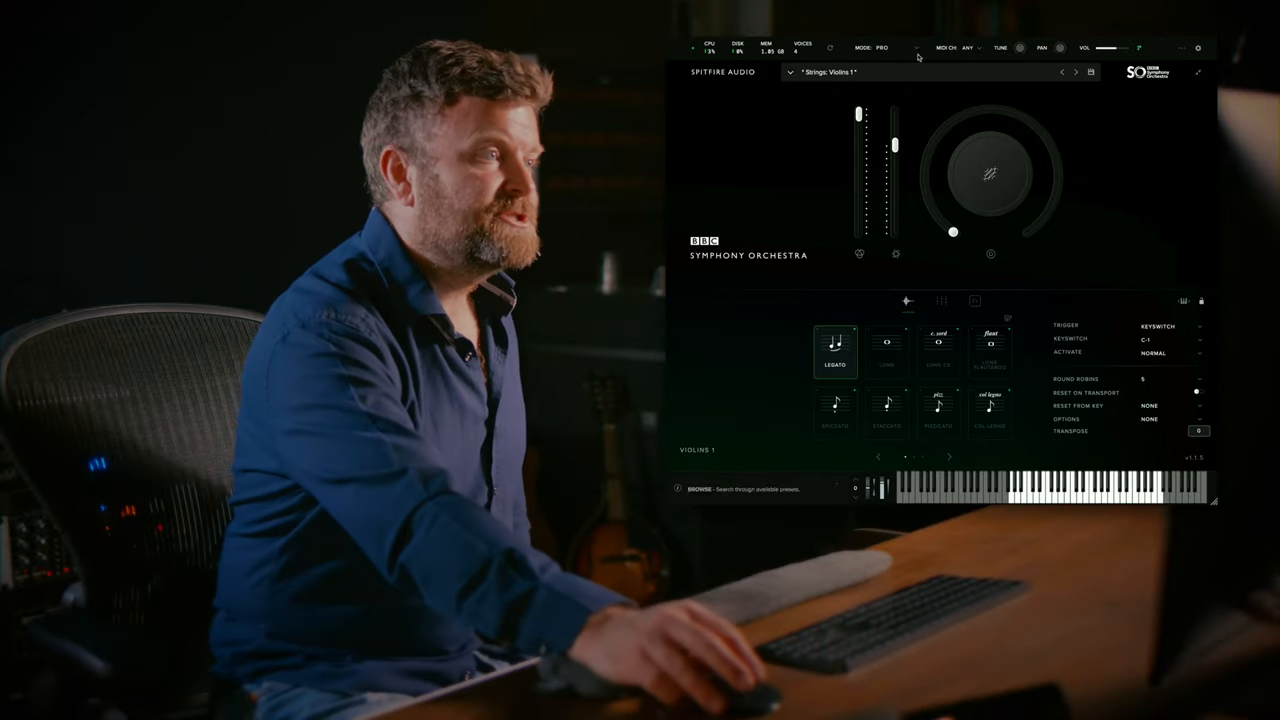
# Switch the plugin to the Discover edition with Strings Violins 1 loaded
pyautogui.click(890, 48)
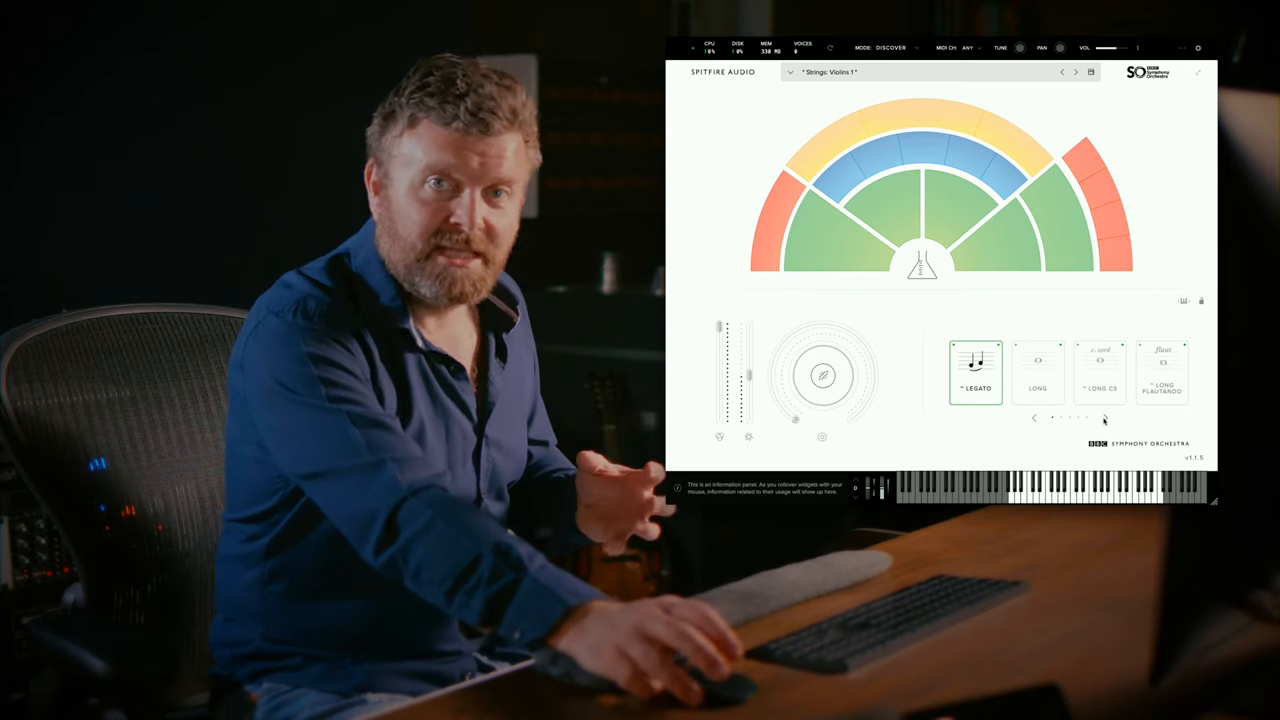
pyautogui.click(1100, 372)
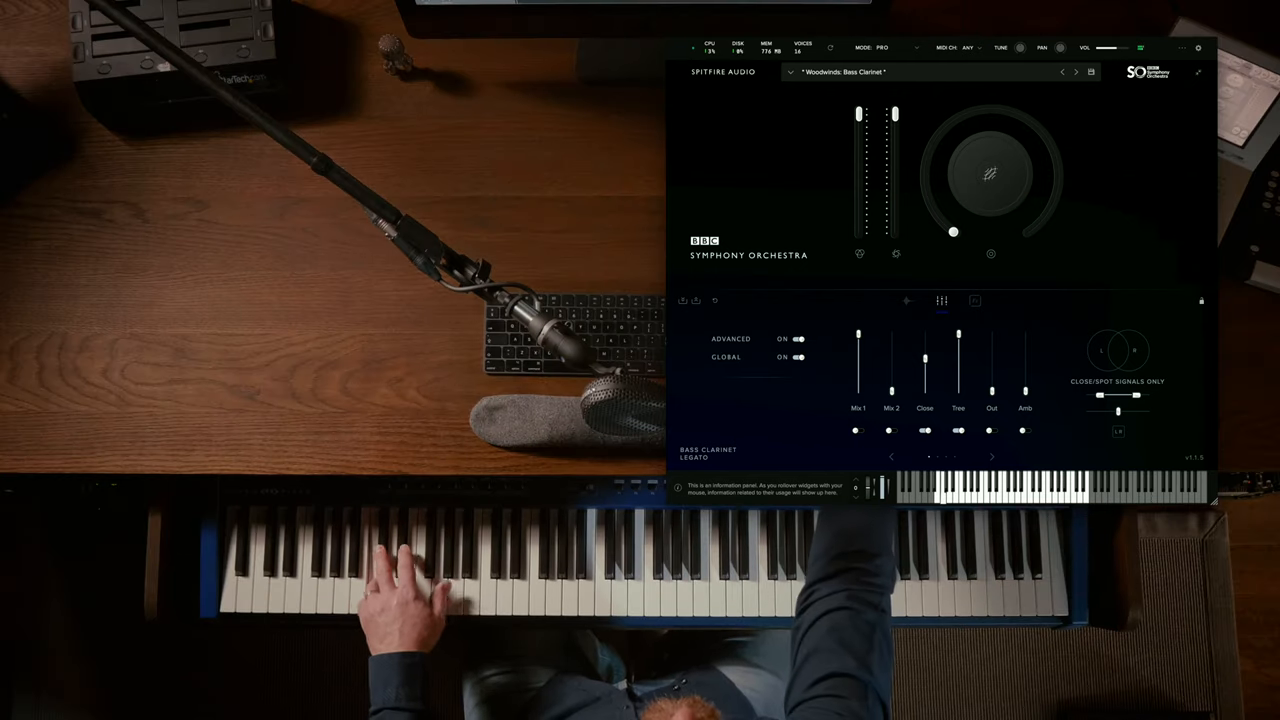
# Show the Pro, Core and Discover edition list for the Bass Clarinet patch
pyautogui.click(884, 48)
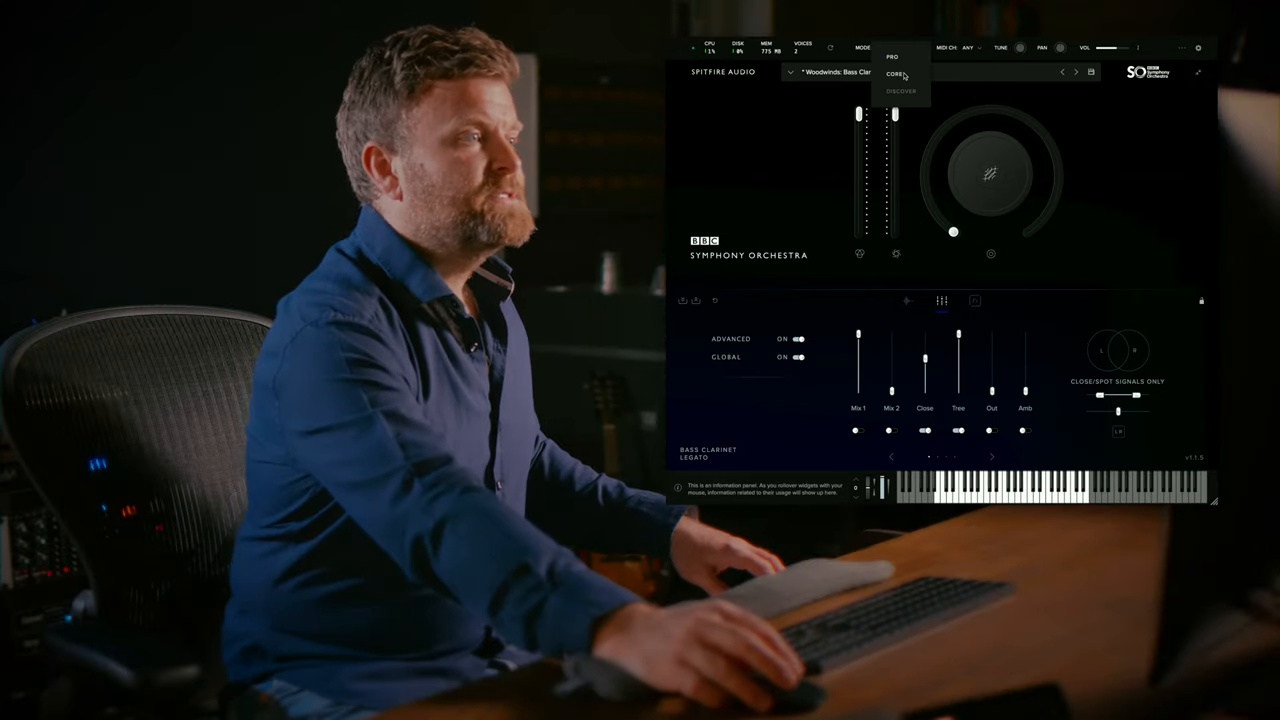
# Switch to the Core edition keeping Bass Clarinet, then reopen the edition list
pyautogui.click(898, 74)
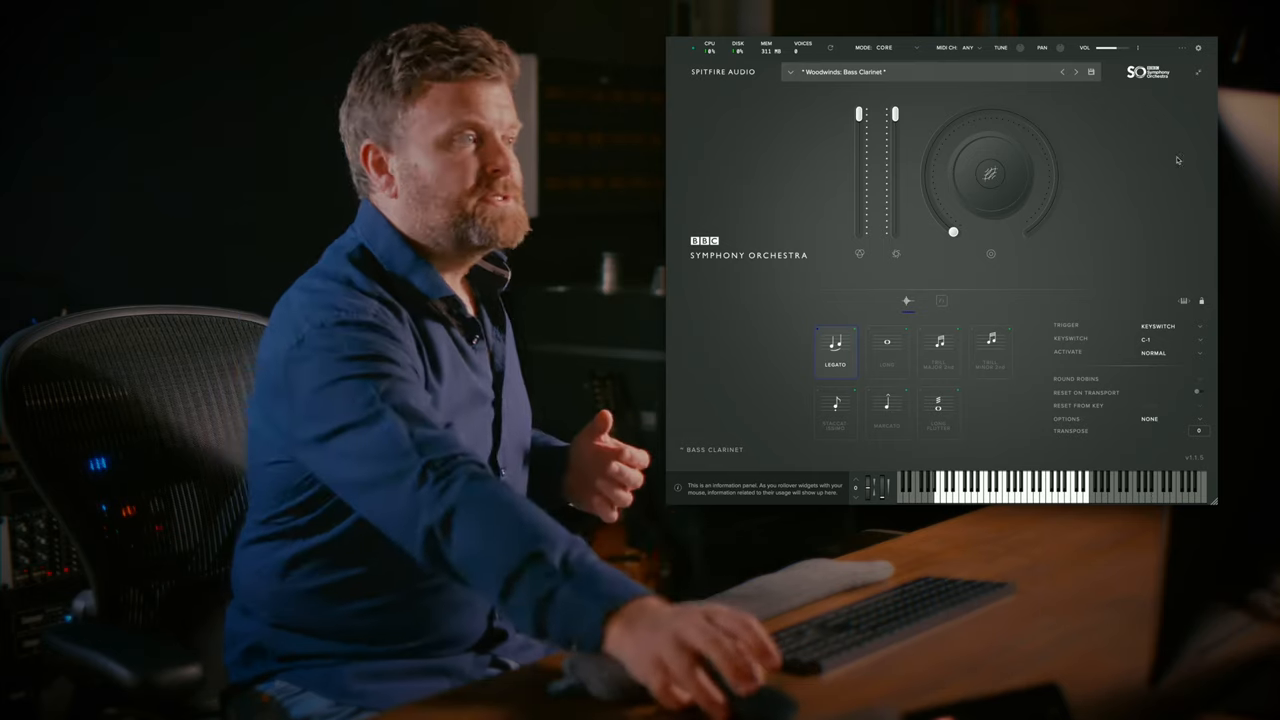
pyautogui.click(888, 48)
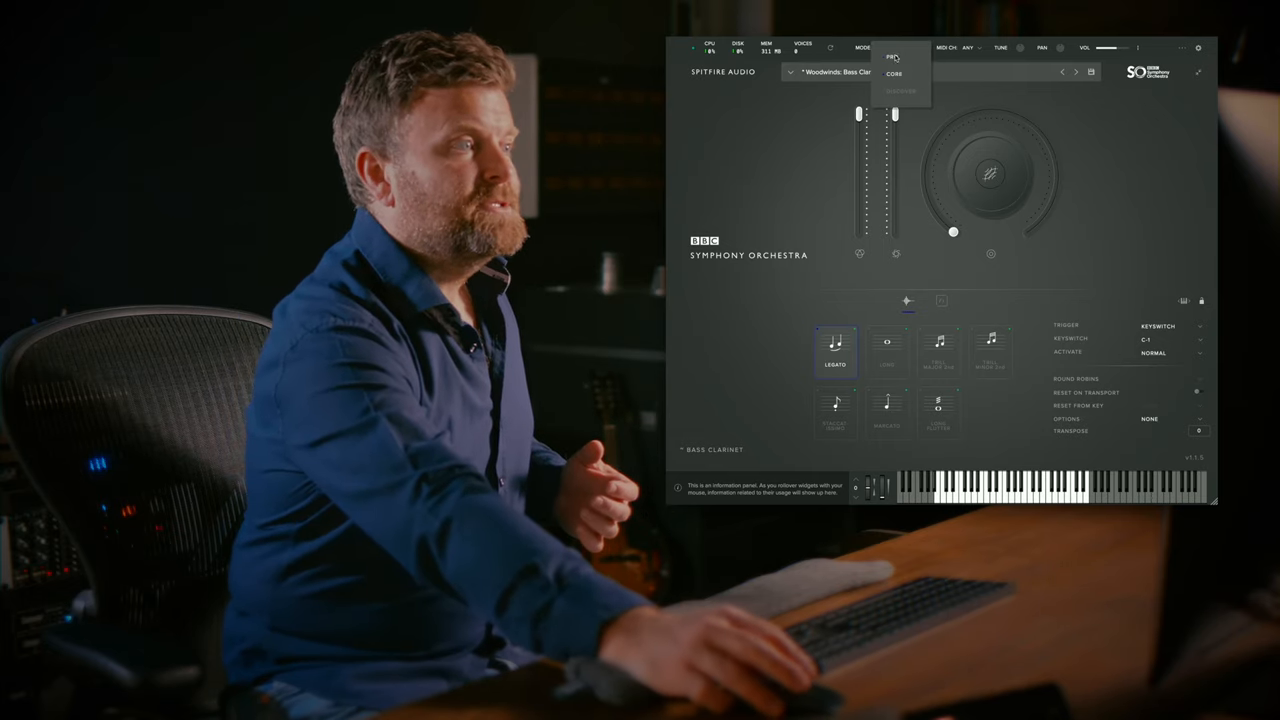